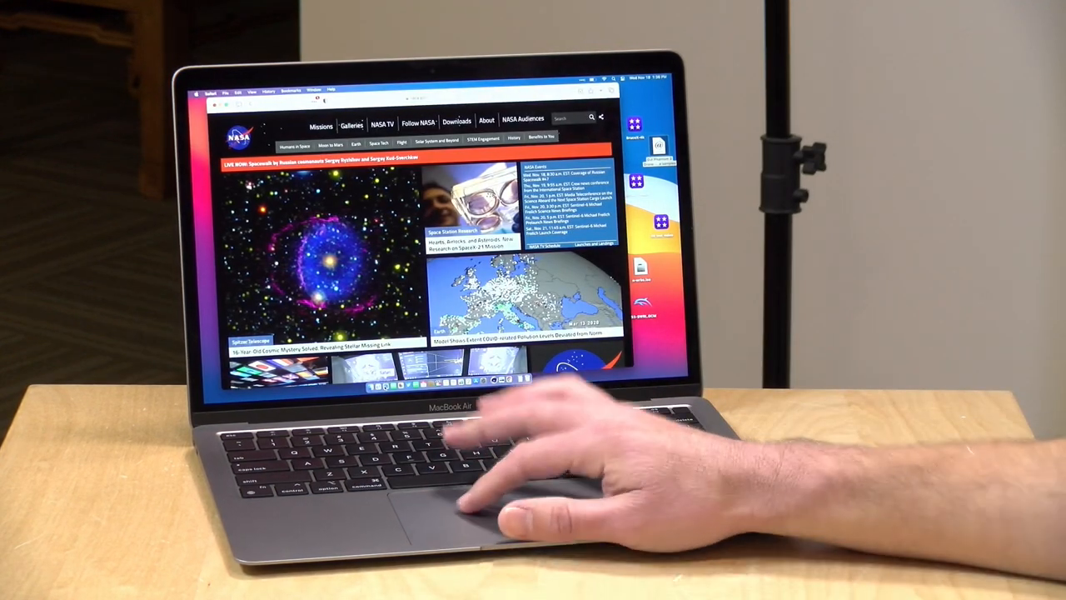
View NASA's About page and scroll down toward the Office of Small Business Programs link
{"action": "left_click", "coordinate": [517, 300]}
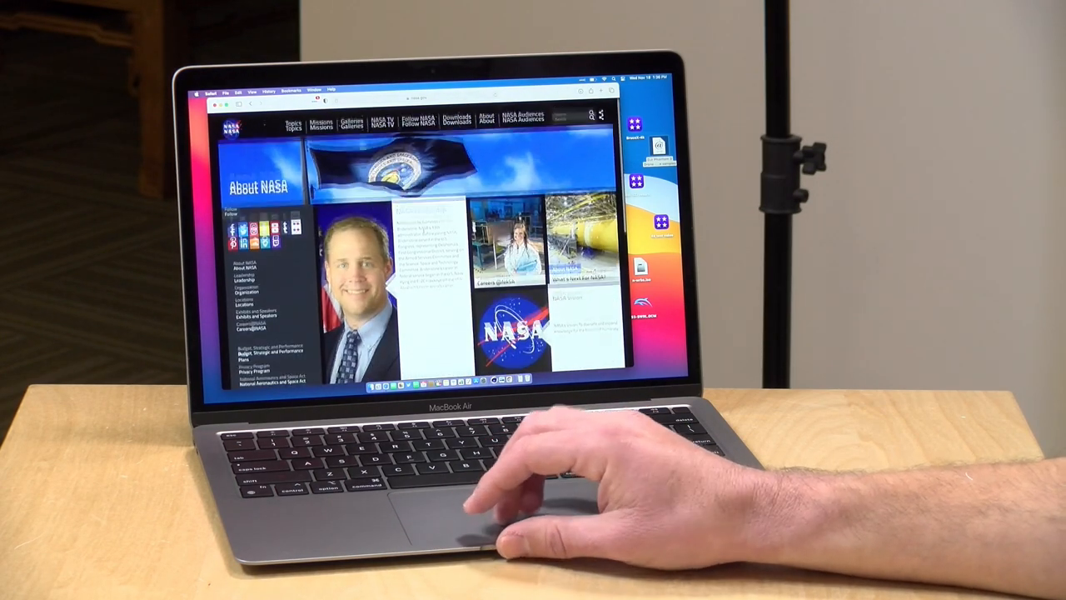
{"action": "scroll", "scroll_direction": "down", "scroll_amount": 3}
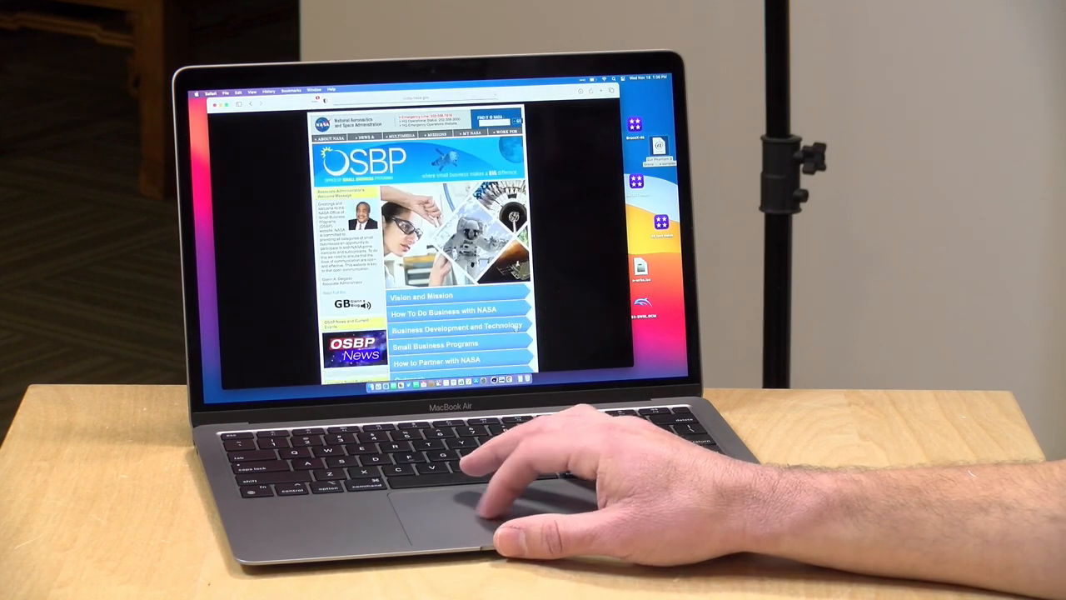
{"action": "scroll", "scroll_direction": "down", "scroll_amount": 3}
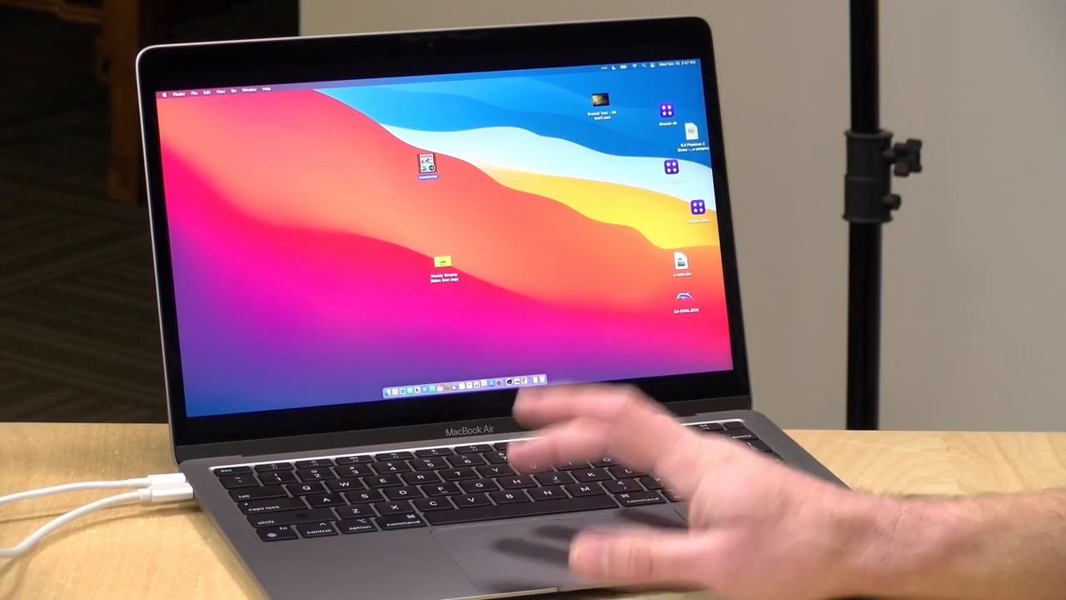
Open the School Newsletter document from the desktop in Pages and scroll to page 2
{"action": "double_click", "coordinate": [427, 167]}
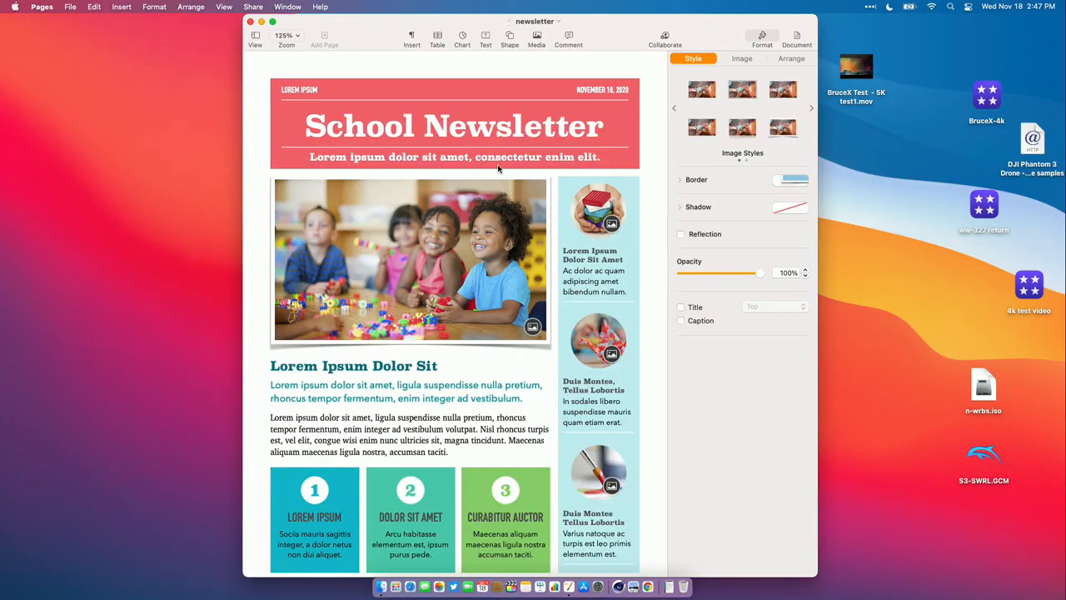
{"action": "scroll", "scroll_direction": "down", "scroll_amount": 3}
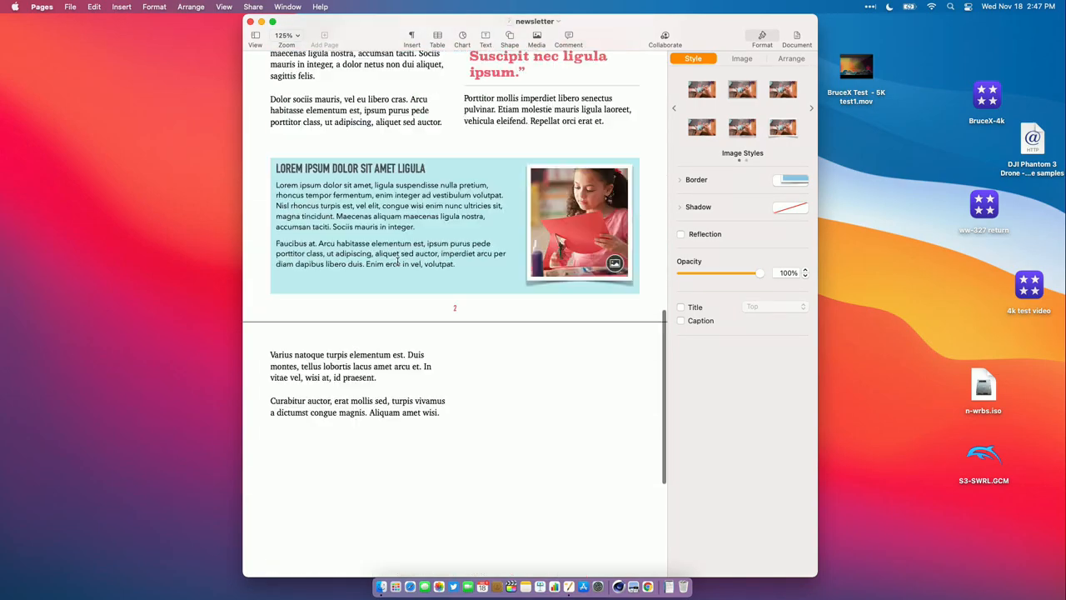